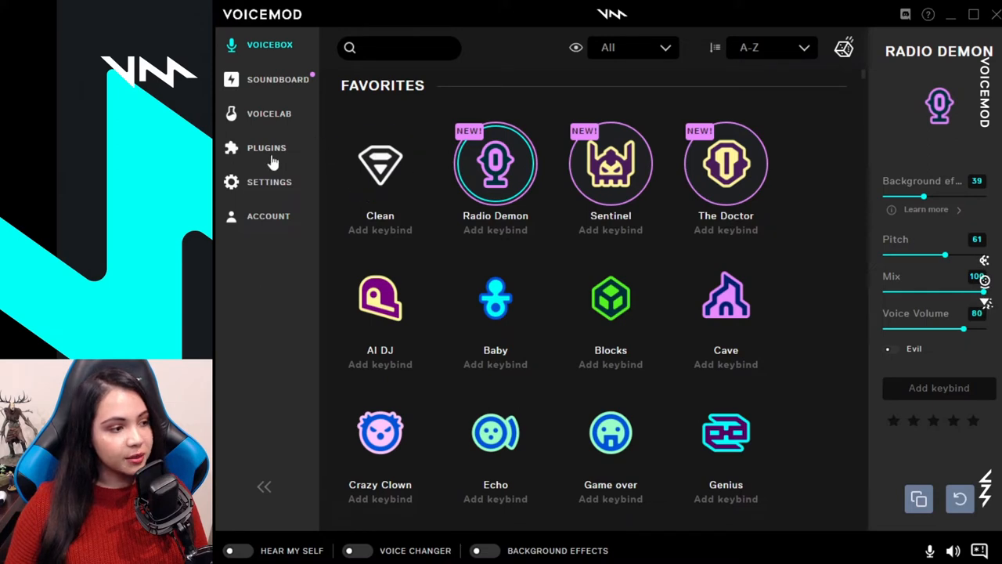
Enable the Voicemod Bits plugin and copy its secret key for Twitch
click(267, 147)
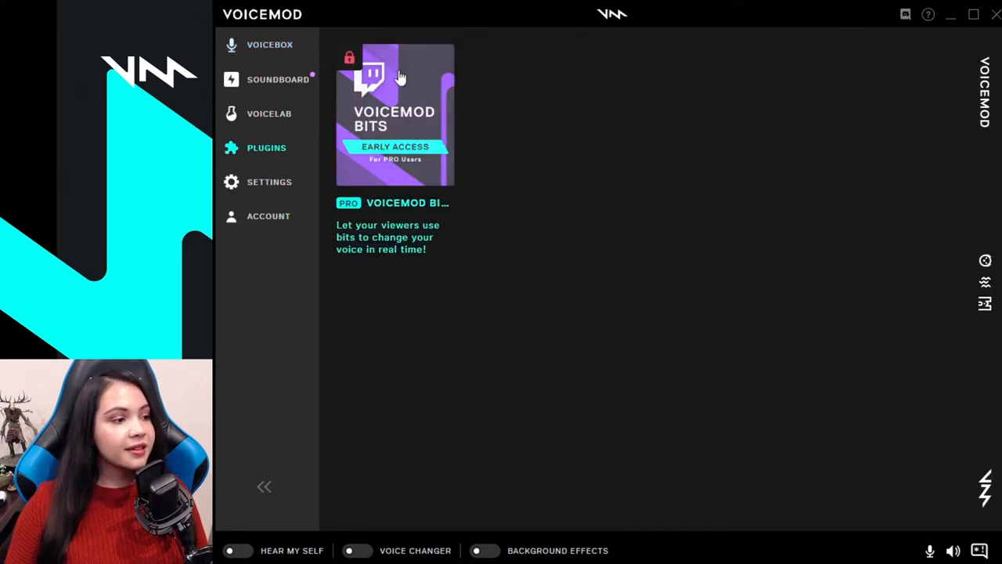
click(395, 114)
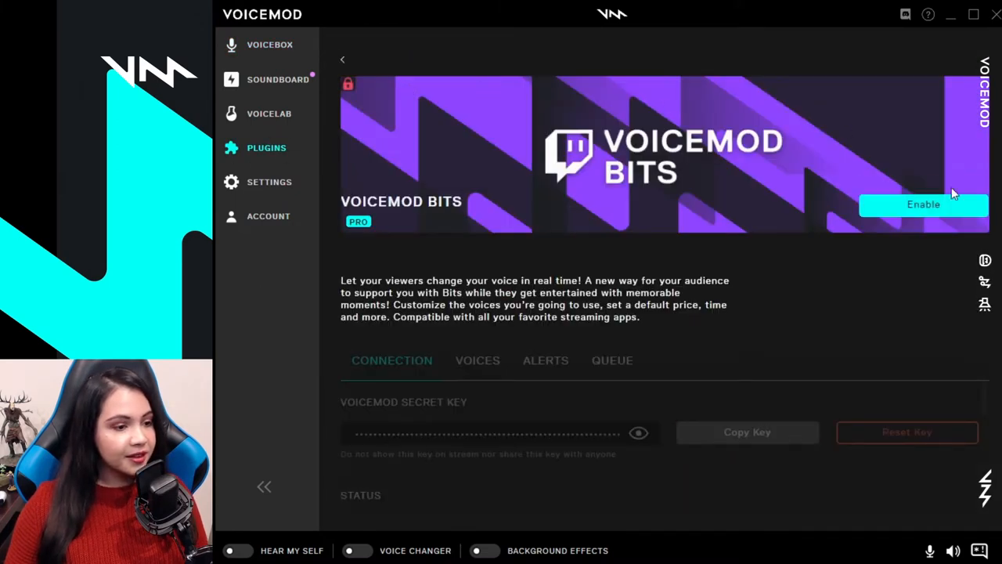
click(923, 204)
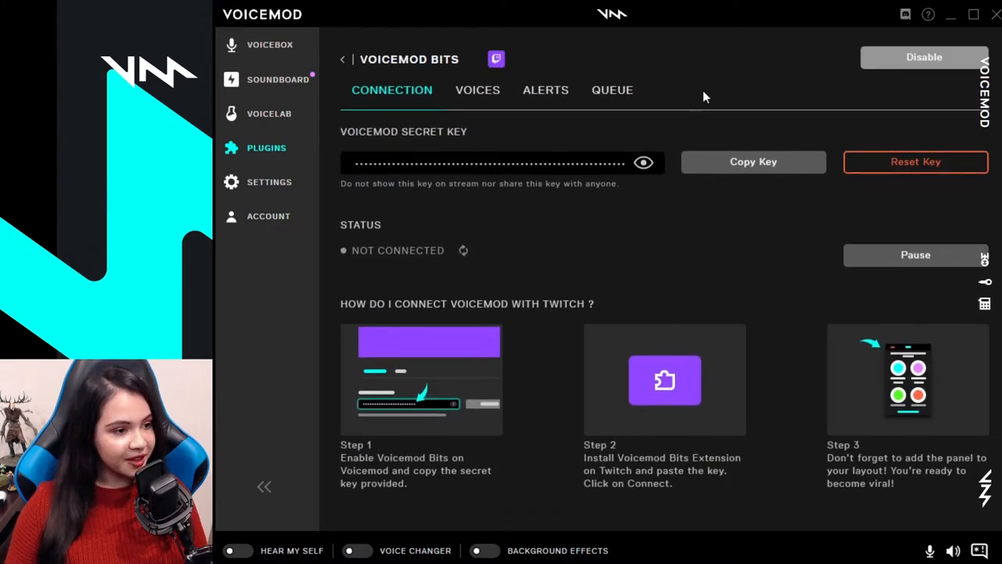
click(753, 162)
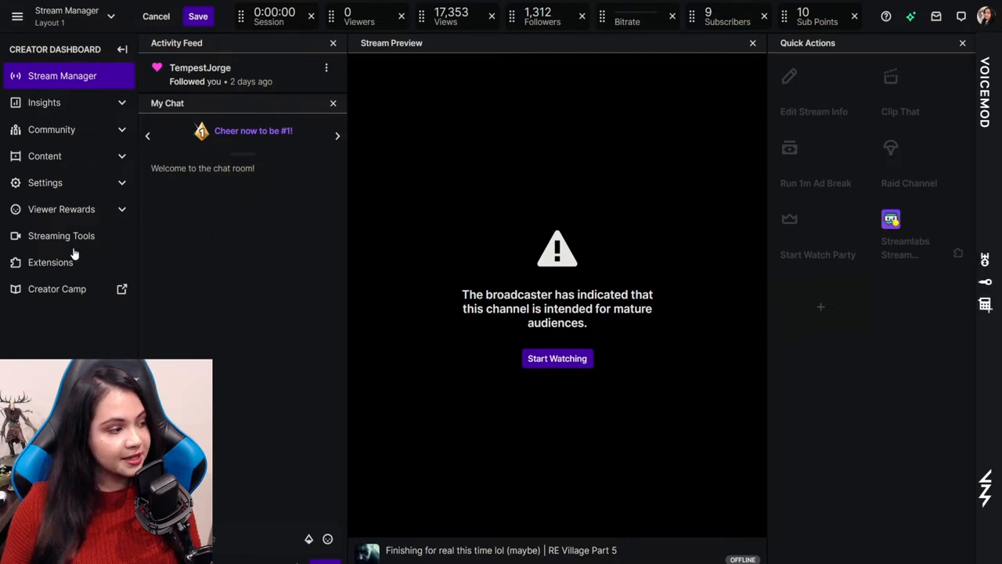
Find 'Voicemod B' in the Twitch extensions catalogue, install Voicemod Bits, and configure it
click(50, 262)
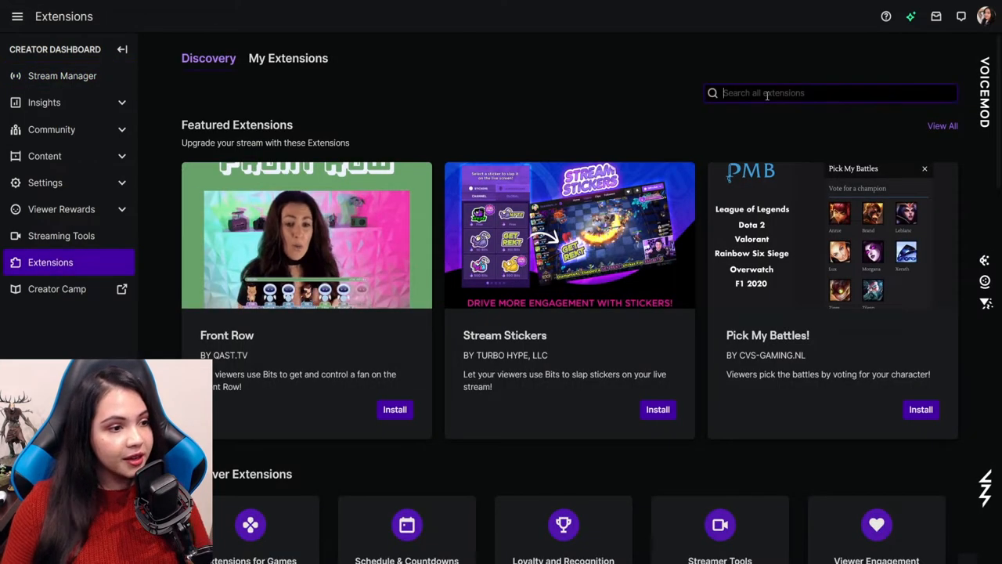
text(Voicemod Bits)
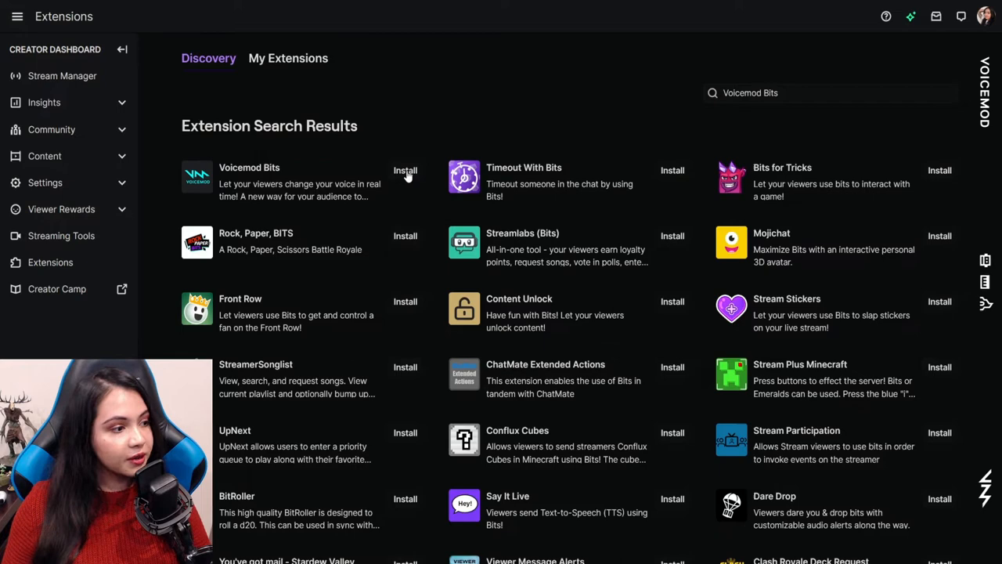
click(405, 170)
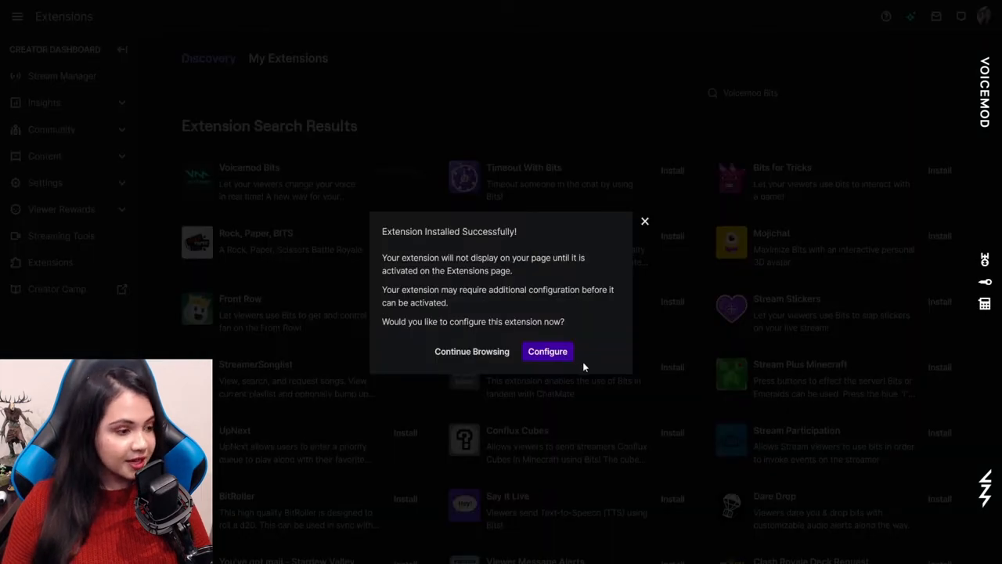
click(548, 351)
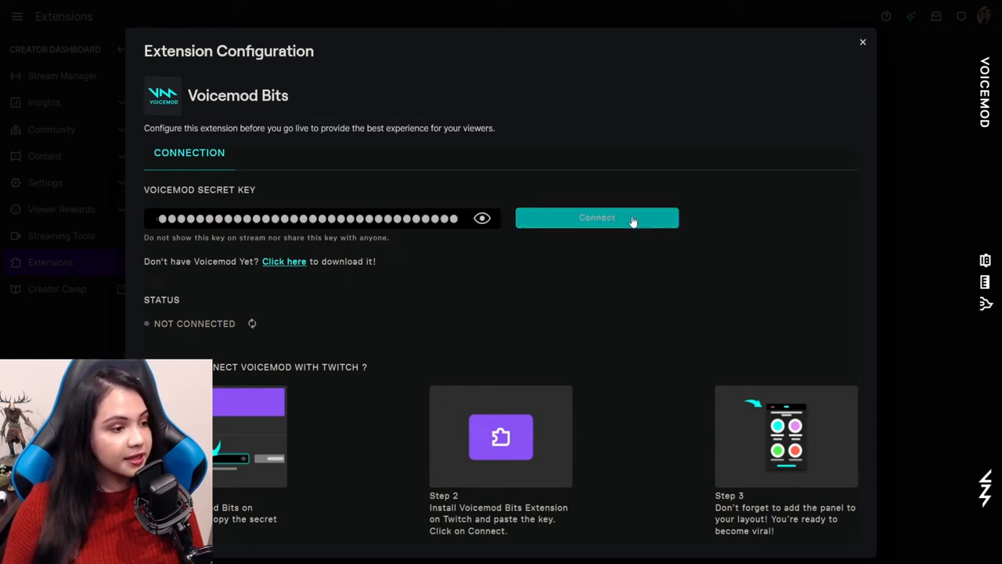
Connect the extension to Voicemod using the pasted secret key
click(596, 217)
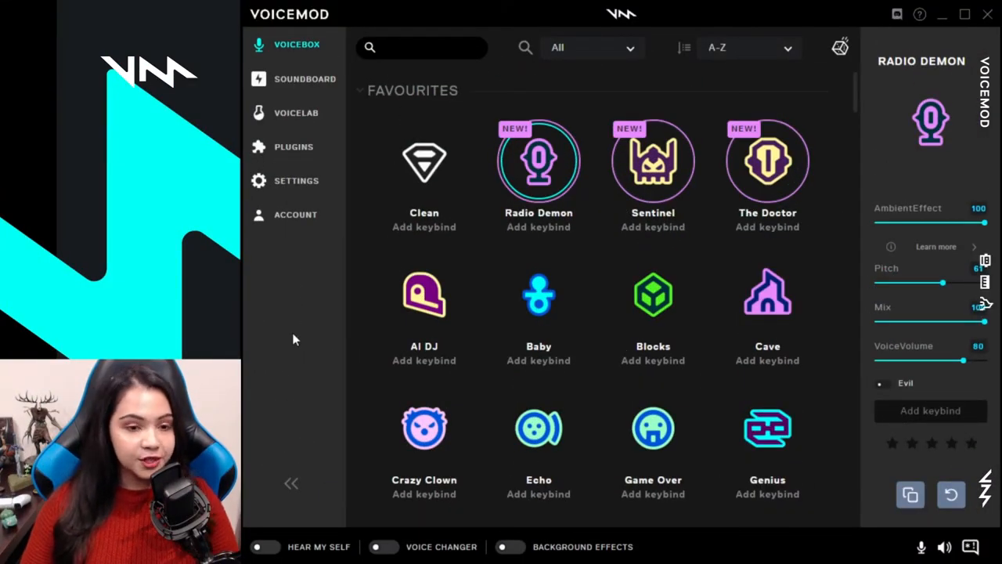
Open the Voices tab of the Voicemod Bits plugin page
click(292, 147)
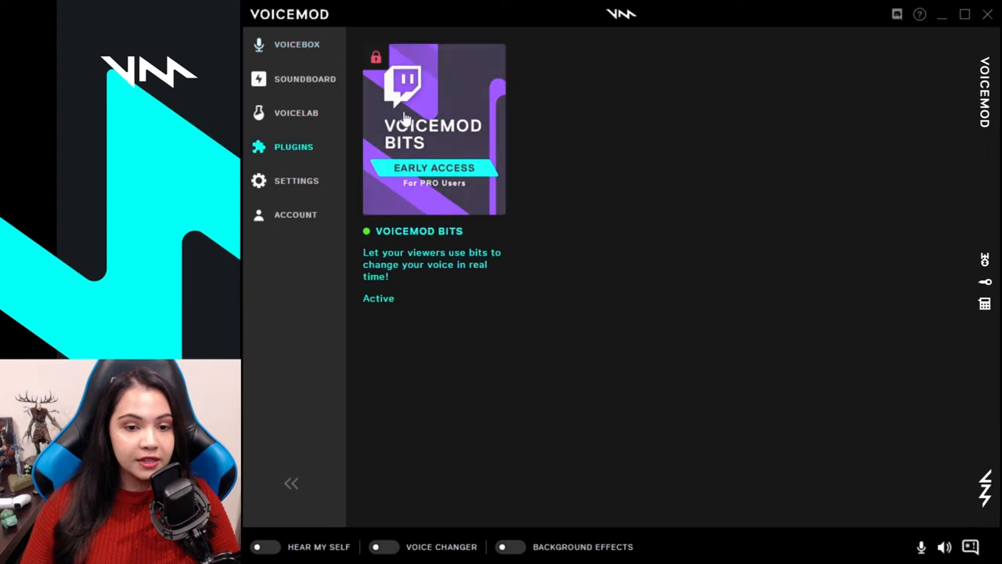
click(433, 129)
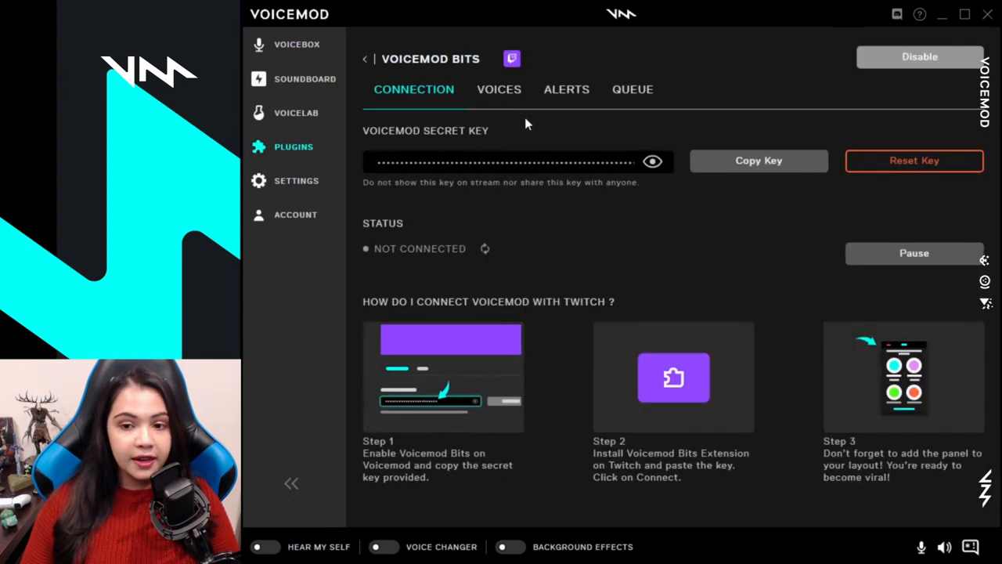
click(499, 88)
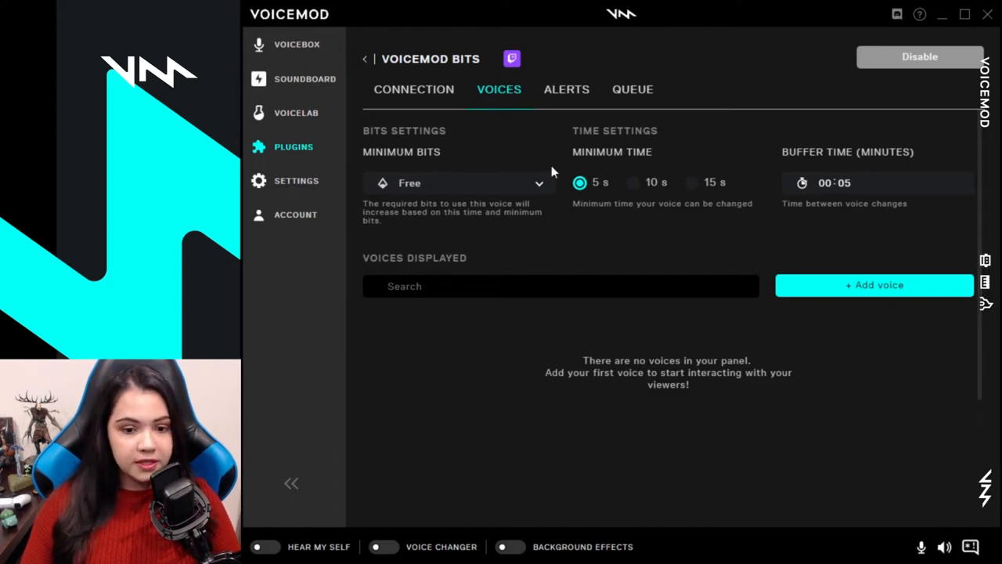
Add the Baby voice at 100 bits, subscribers only, and save it
click(873, 284)
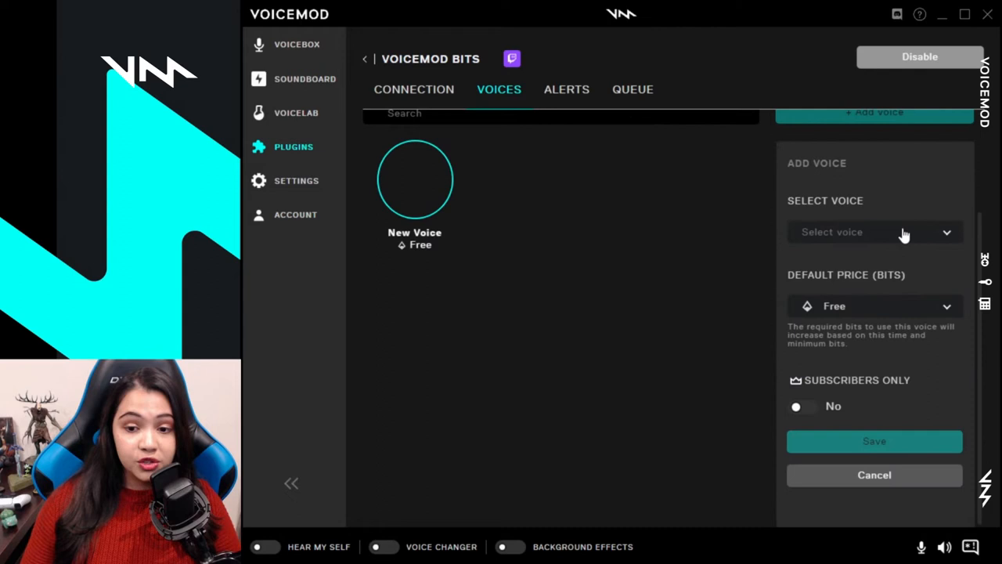
click(875, 231)
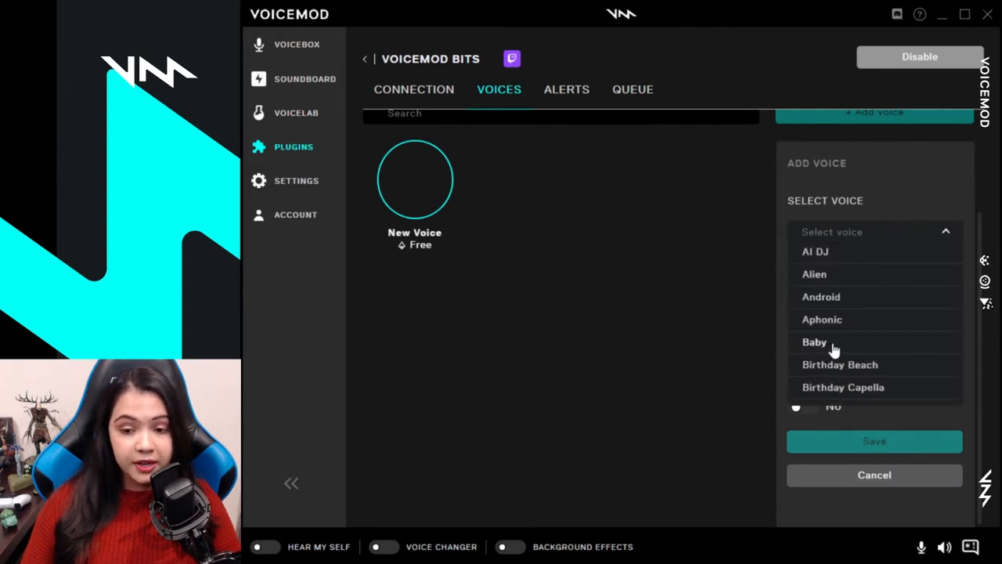
click(814, 342)
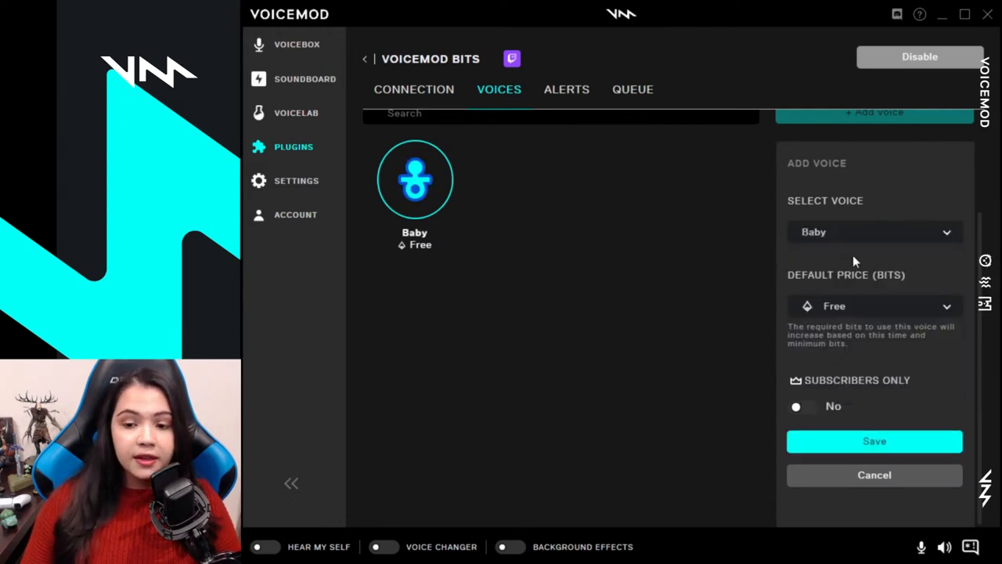
click(874, 305)
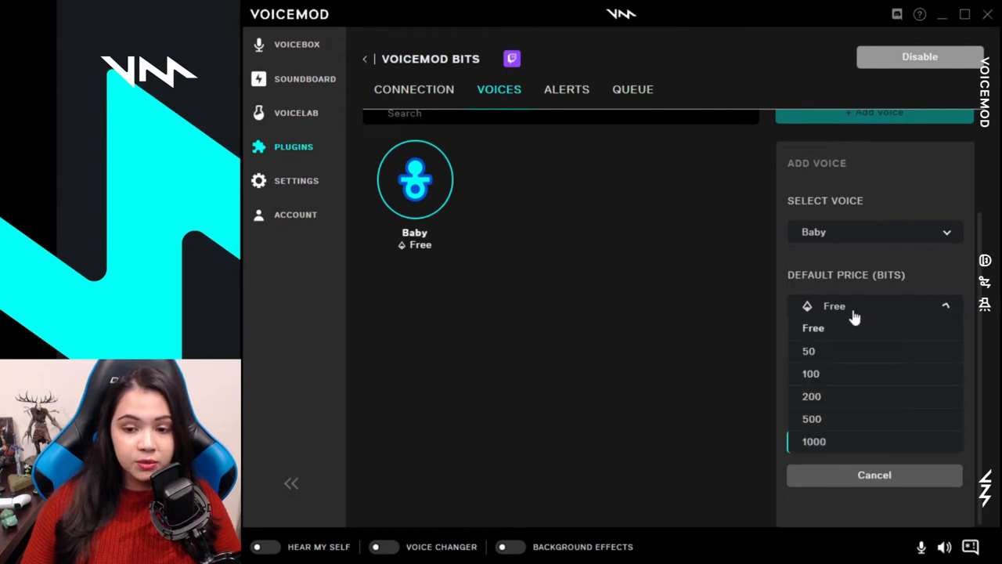
mouse_move(877, 407)
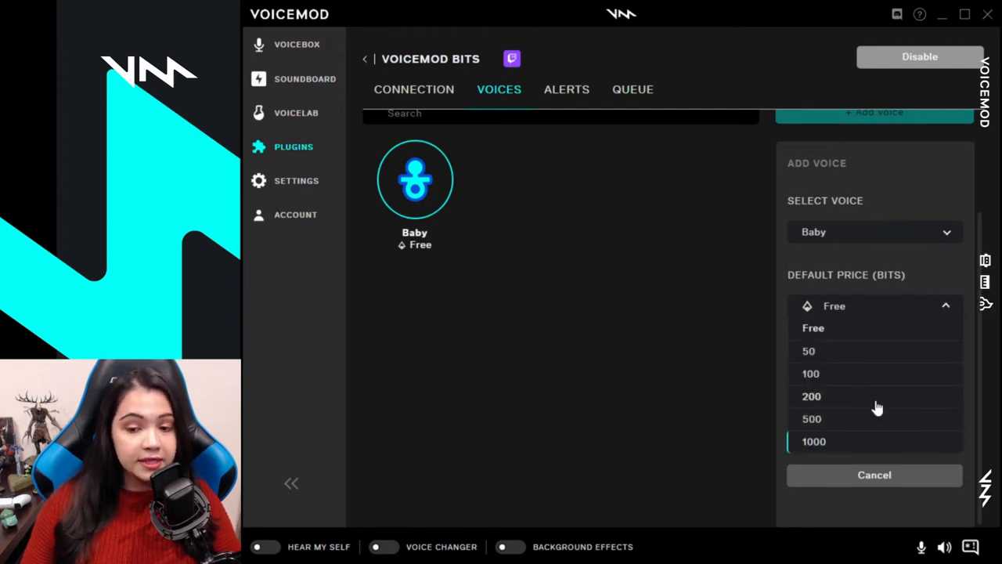
click(811, 373)
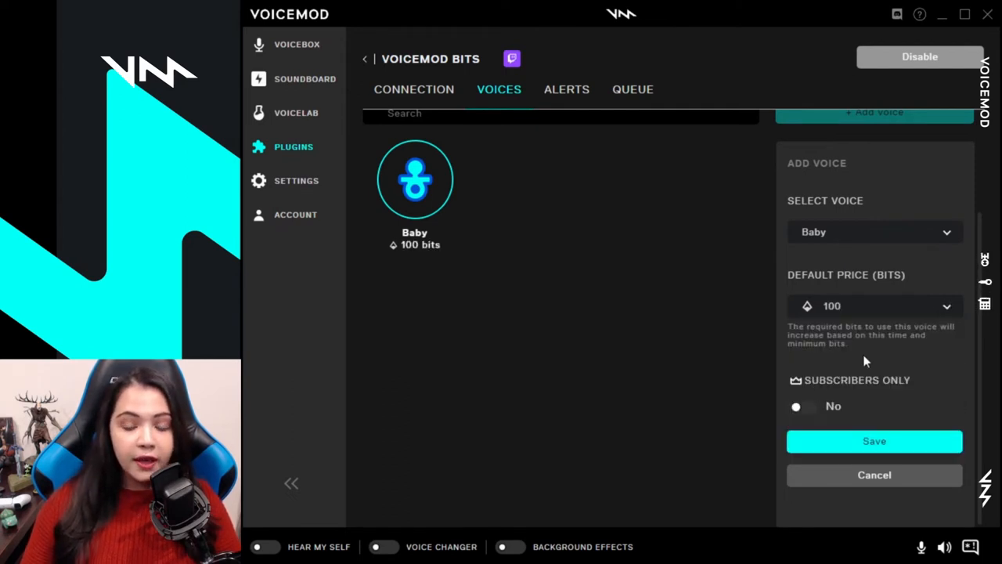
mouse_move(922, 382)
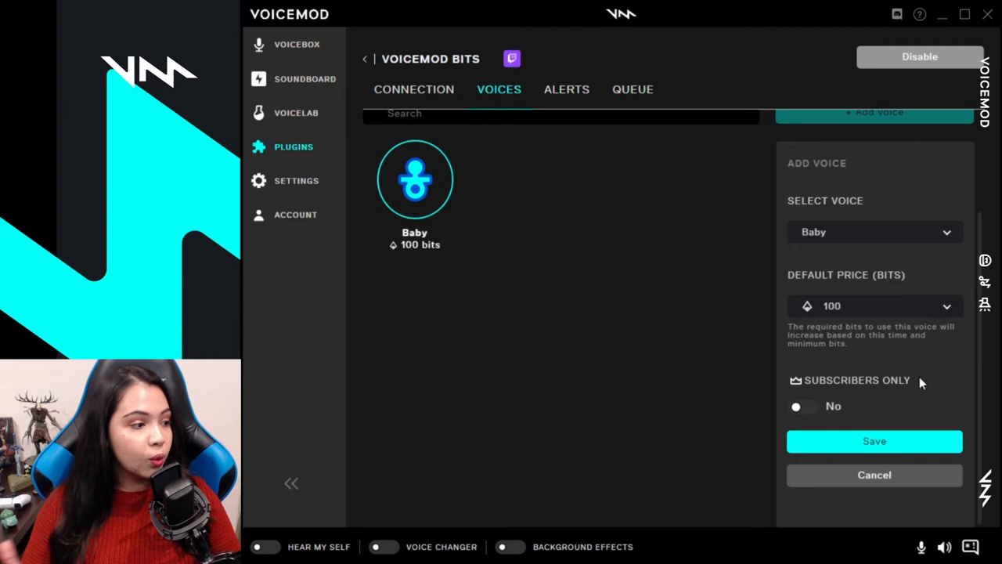
mouse_move(796, 406)
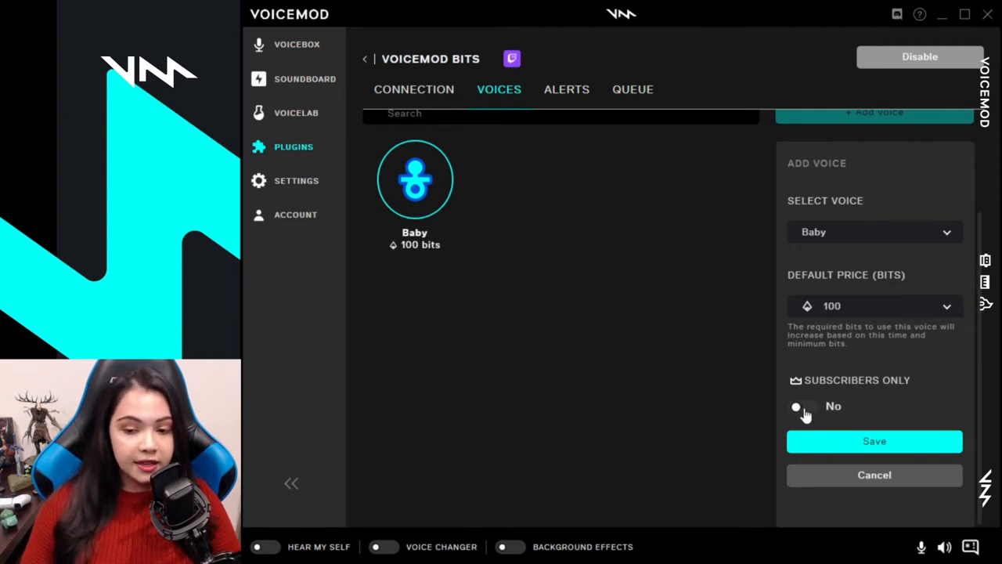
click(802, 405)
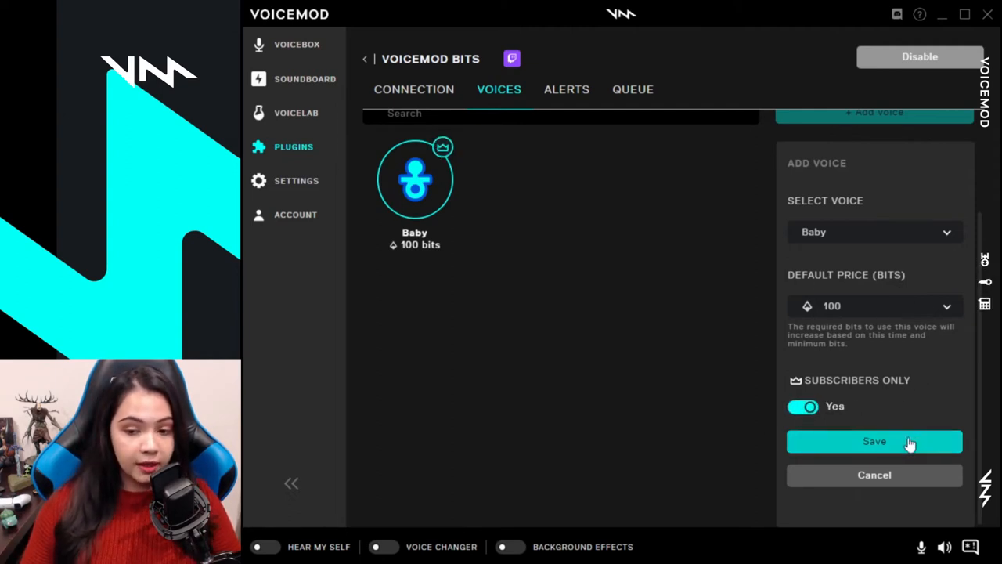
click(875, 440)
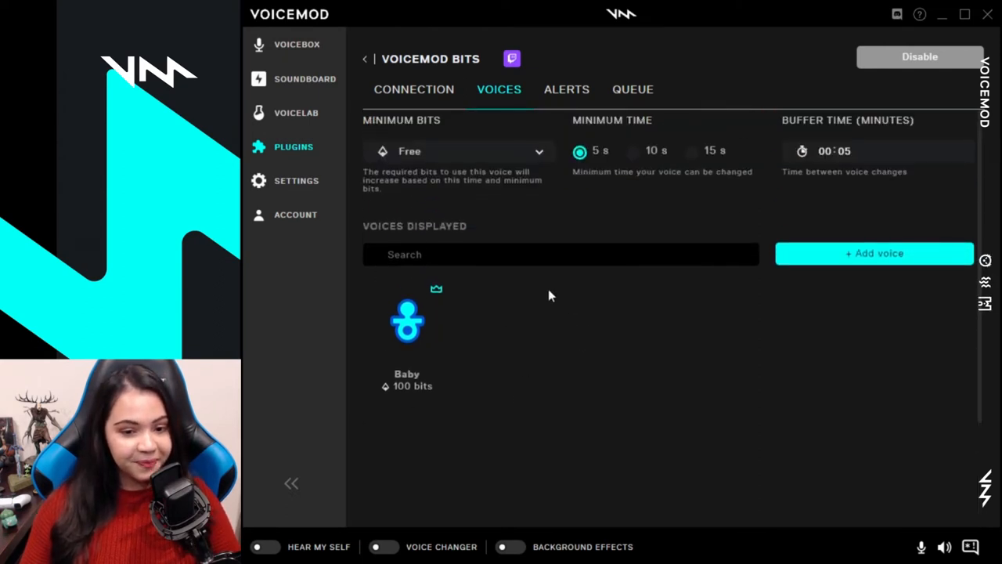
mouse_move(357, 366)
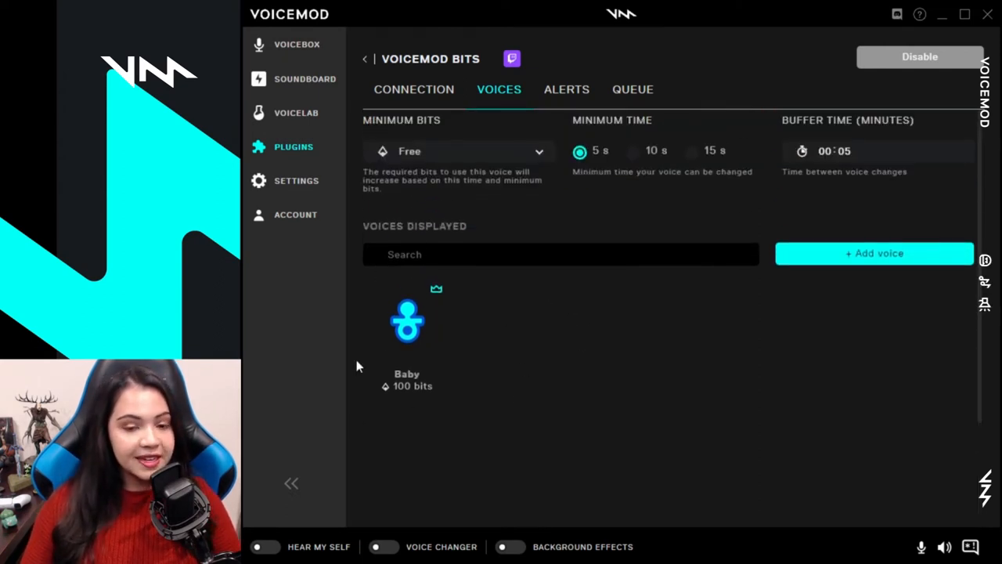
mouse_move(611, 178)
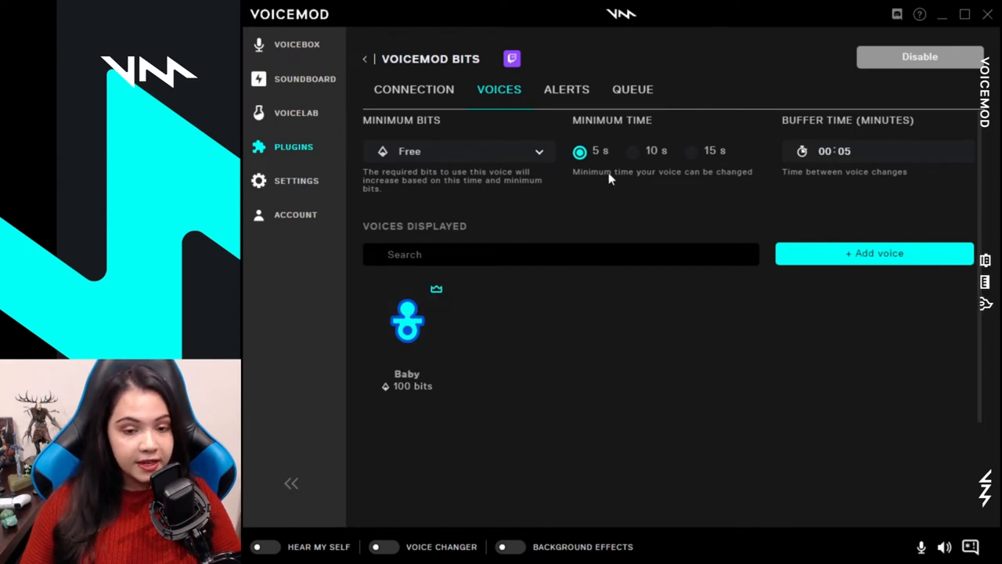
mouse_move(636, 190)
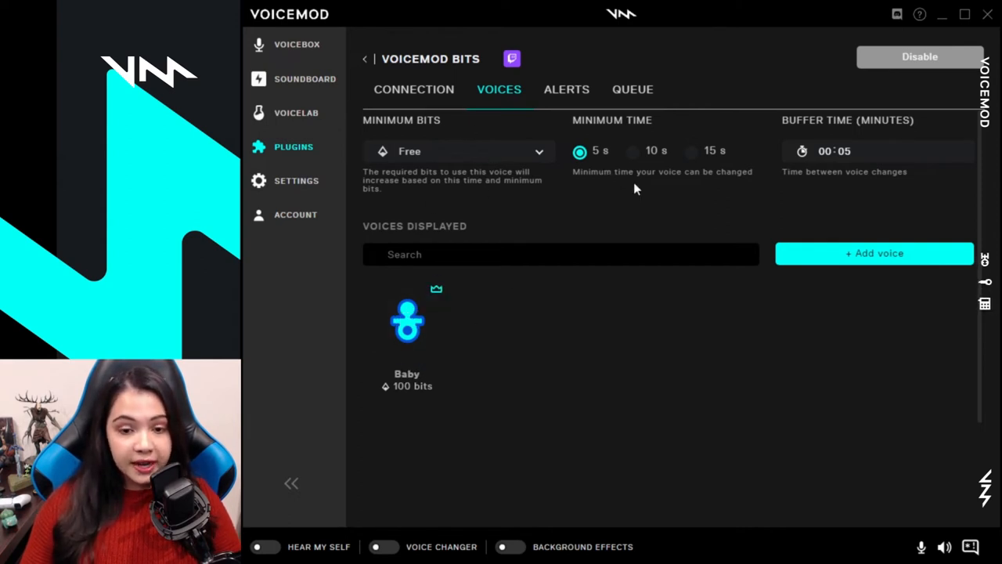
mouse_move(636, 117)
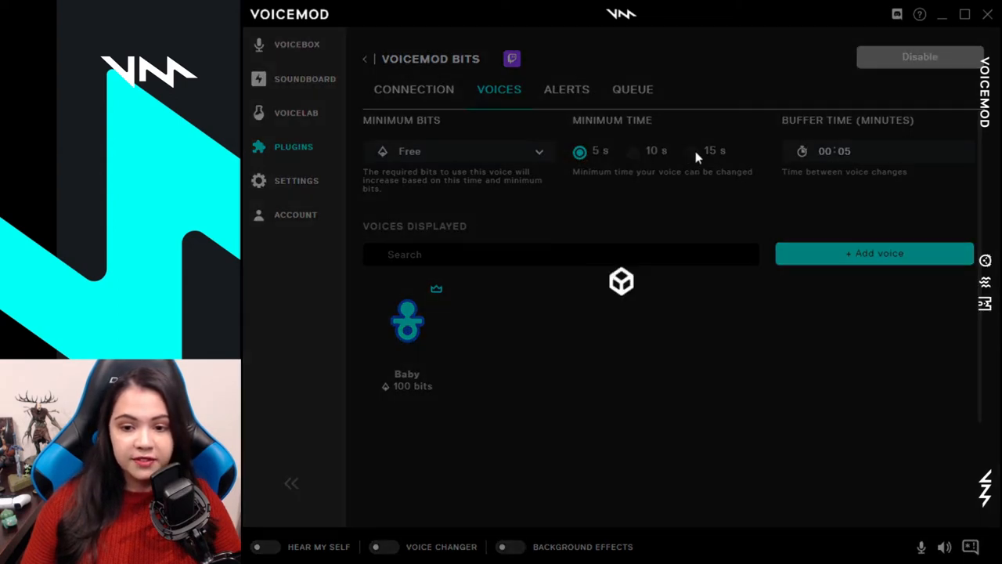
Set the Voicemod Bits minimum voice time to 10 seconds
click(632, 150)
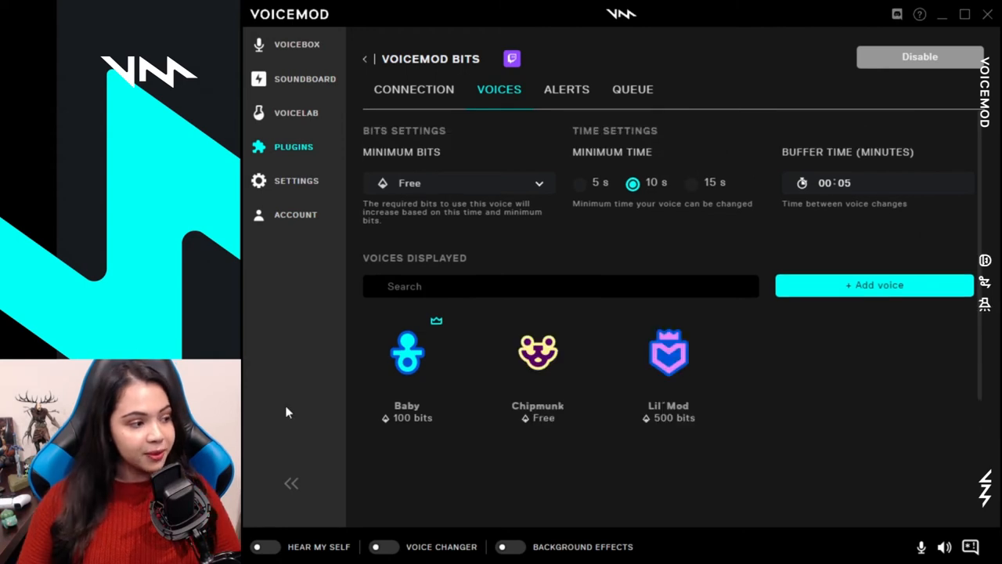
mouse_move(438, 274)
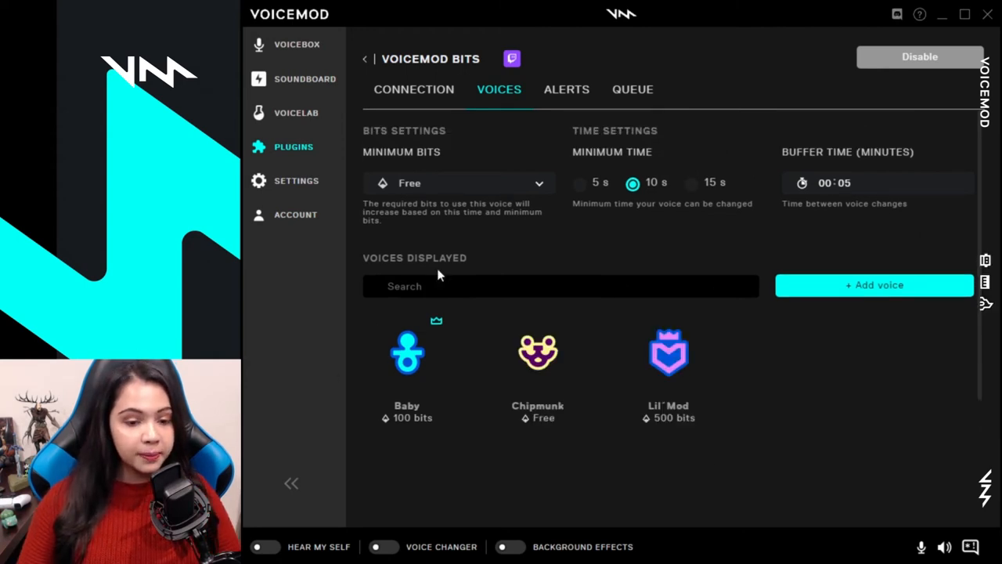
mouse_move(798, 405)
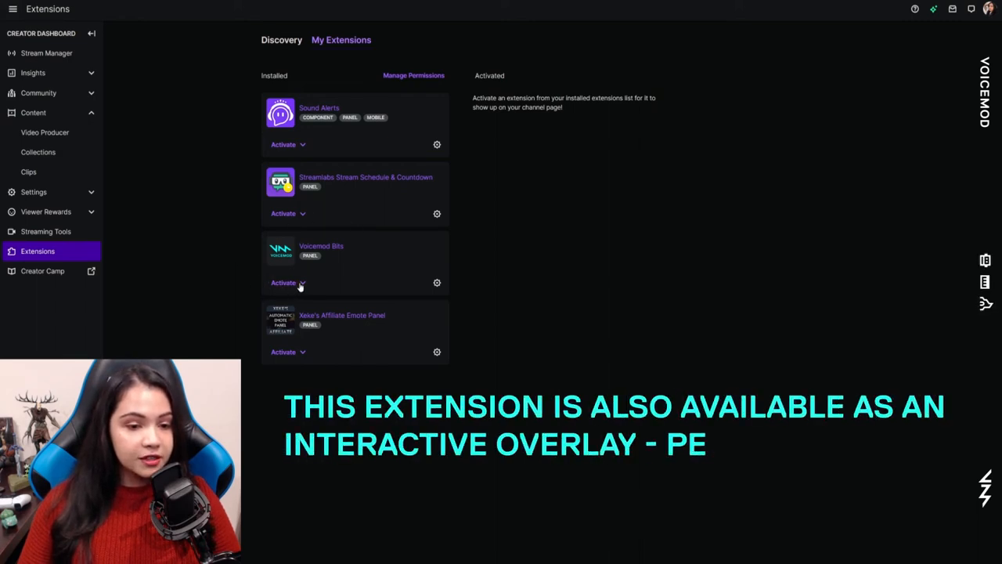
Activate Voicemod Bits as a new panel and dismiss the confirmation
click(288, 283)
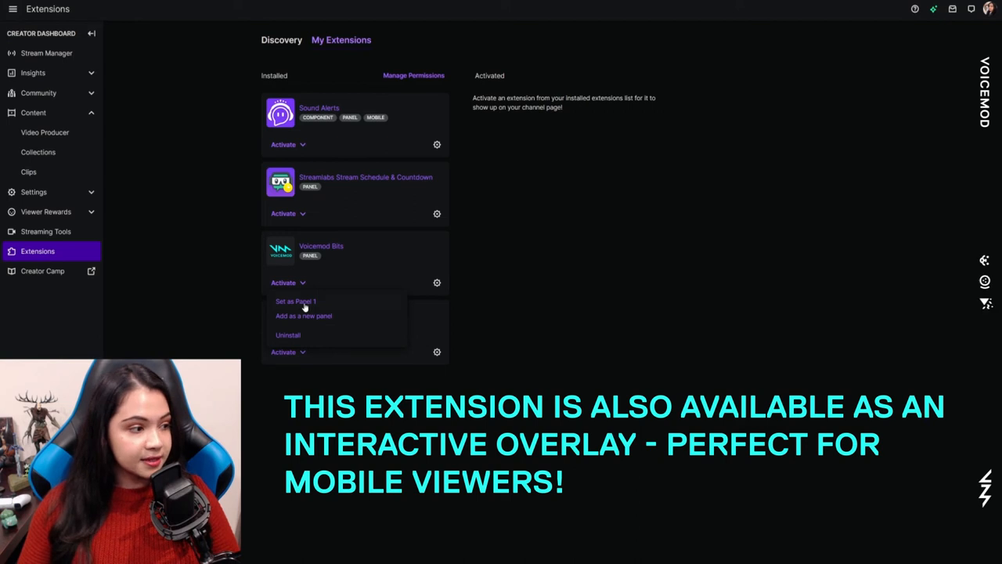
mouse_move(333, 315)
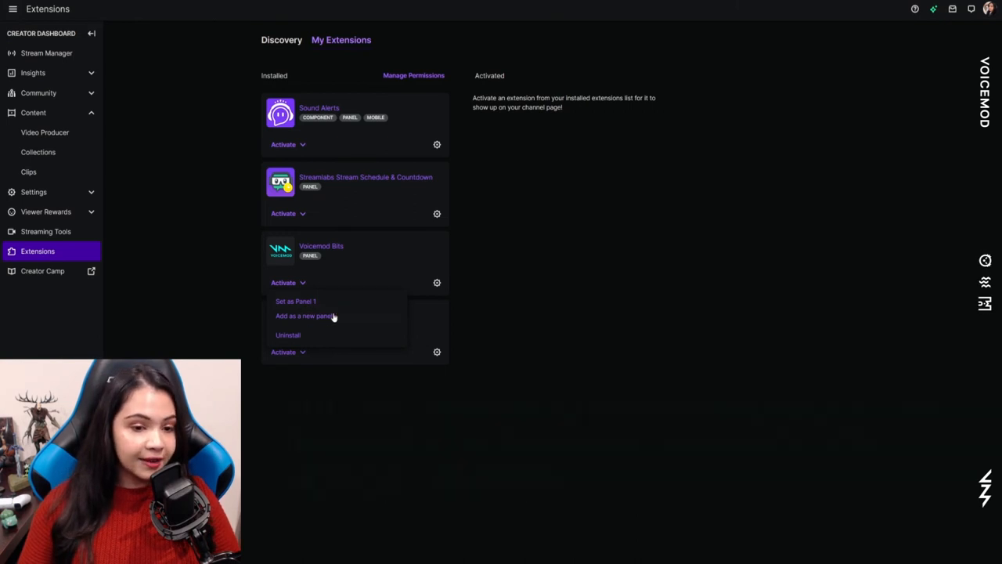
click(304, 315)
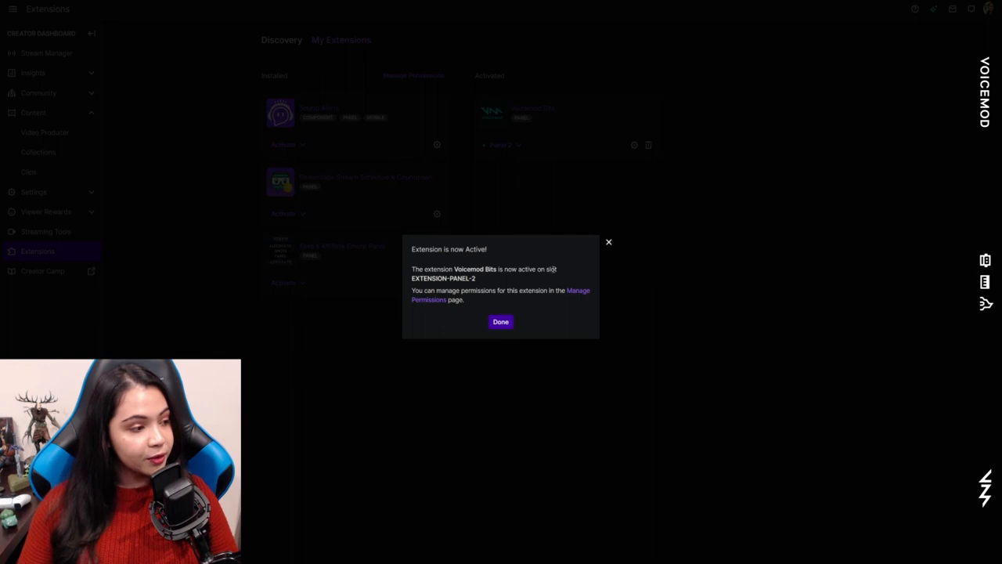
click(501, 321)
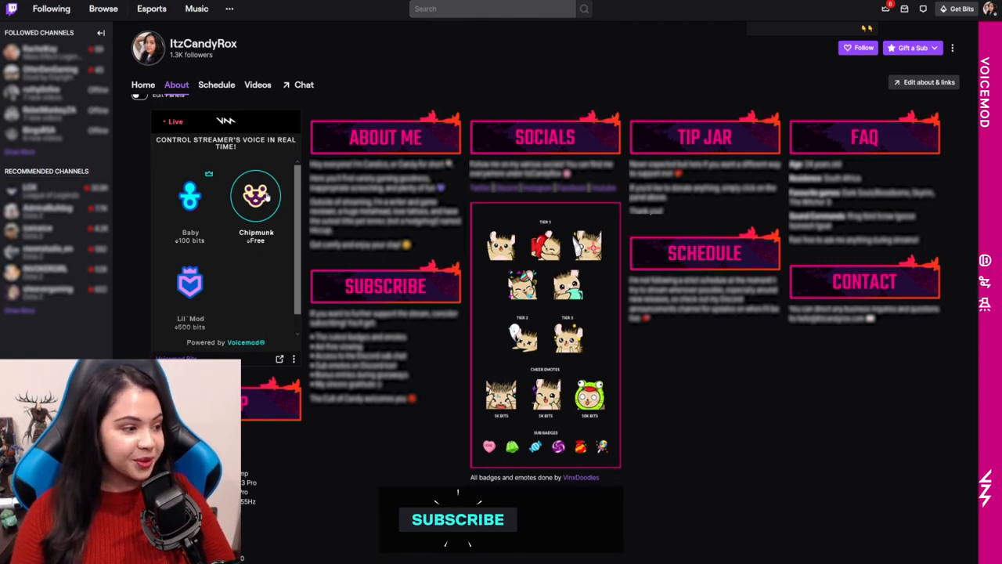
View the channel's About page showing the Voicemod Bits panel
click(457, 519)
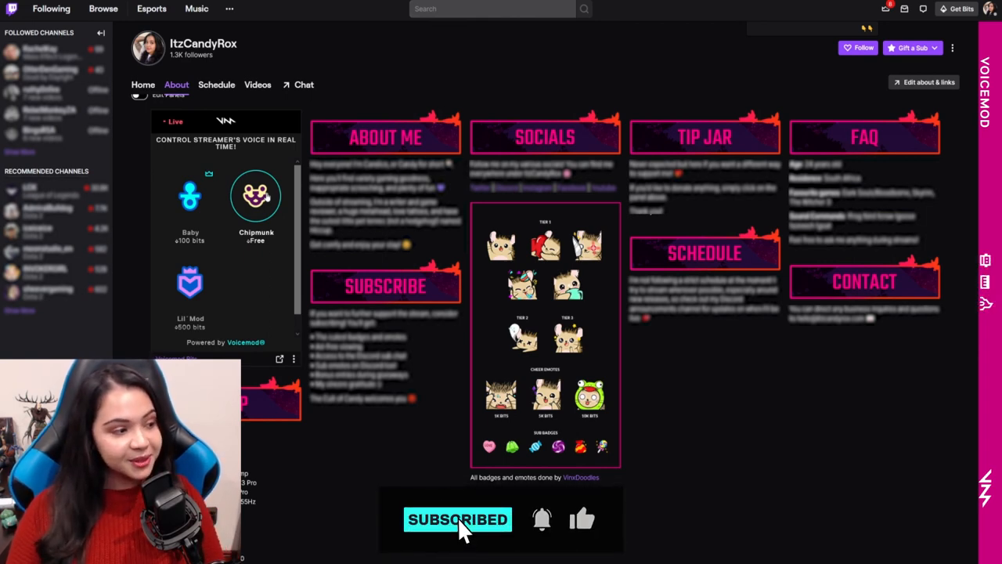